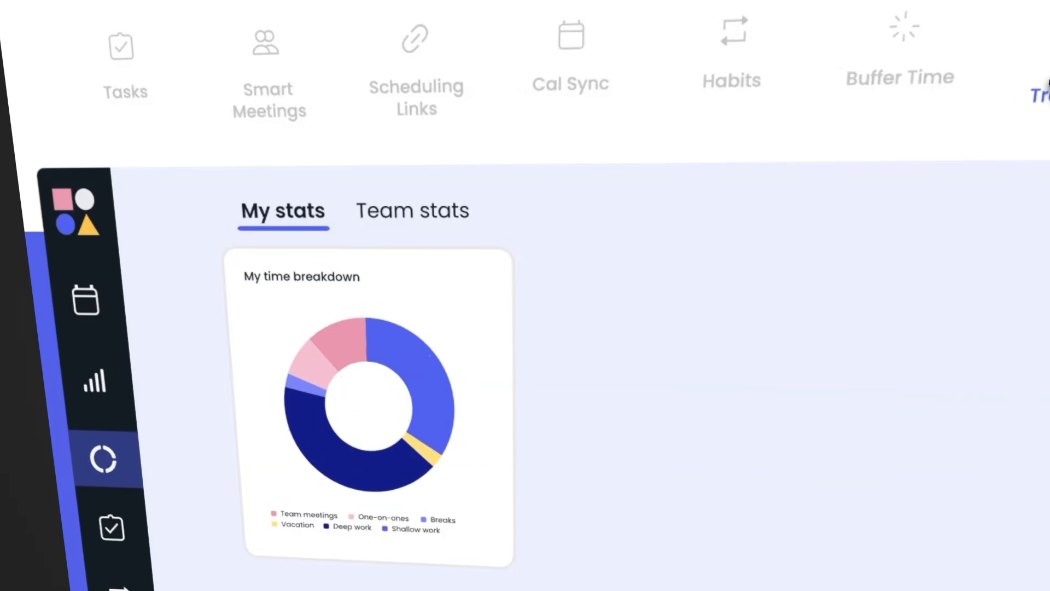
scroll("down", 3)
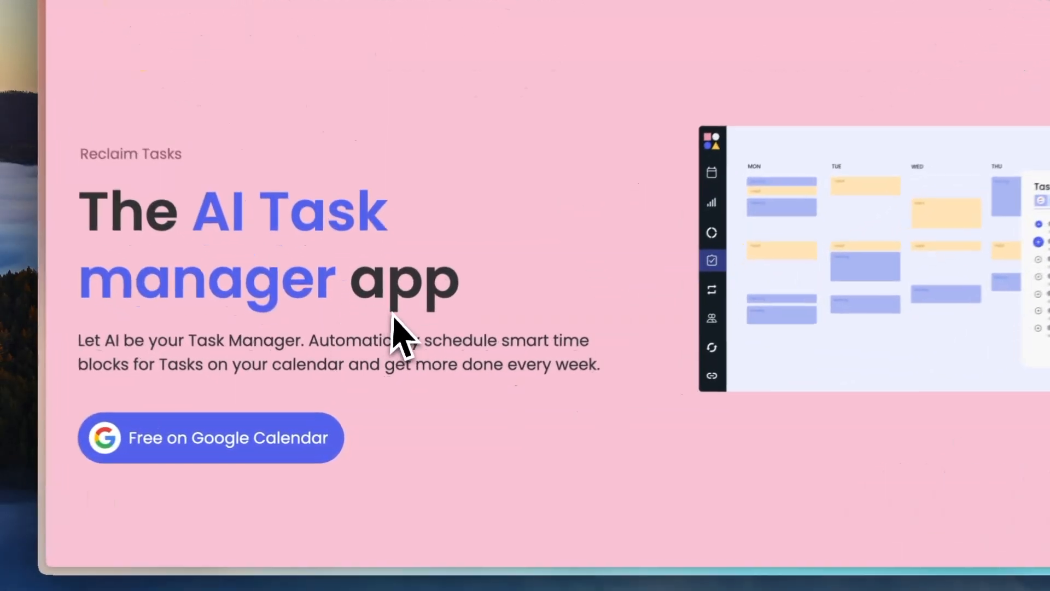
scroll("down", 3)
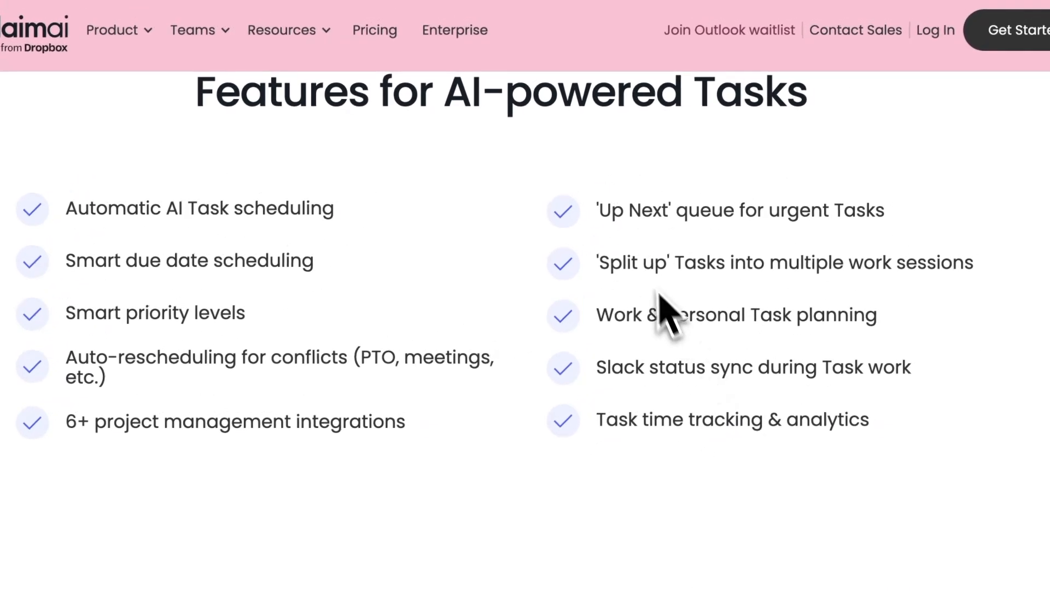
scroll("down", 3)
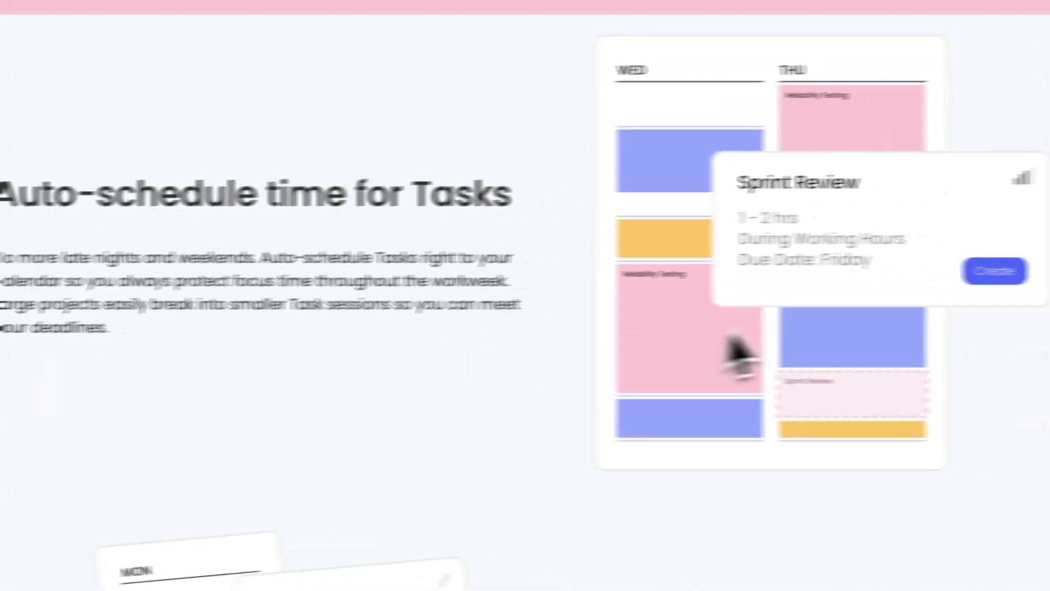